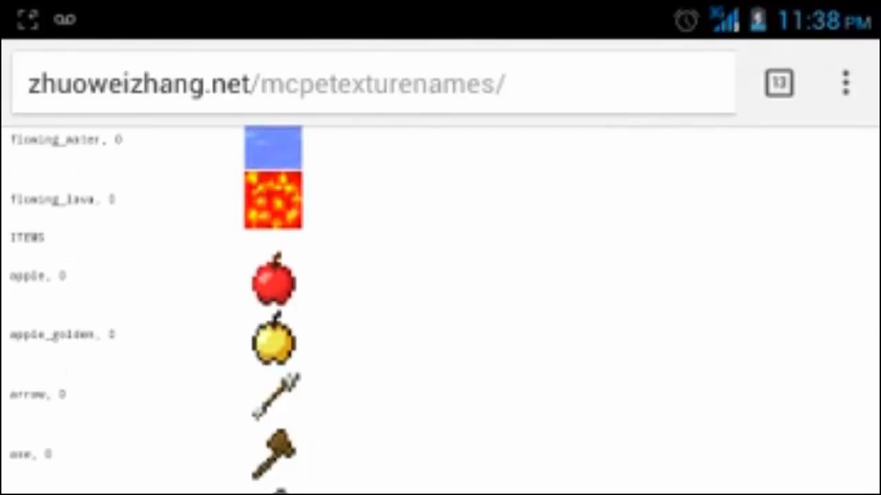
- Scroll down through the MCPE item texture names list in Chrome
scroll(down, 3)
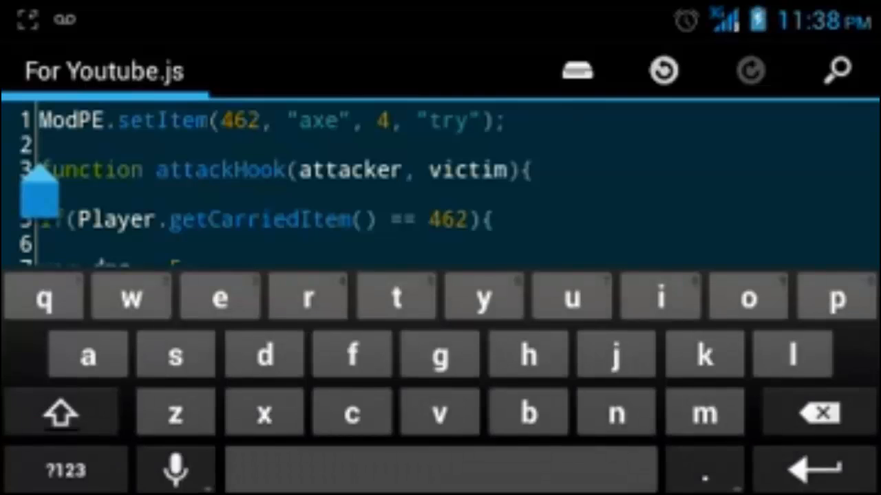
- Add blank lines below line 1 and begin typing ModPE.setFoodItem( on line 3
key(Enter)
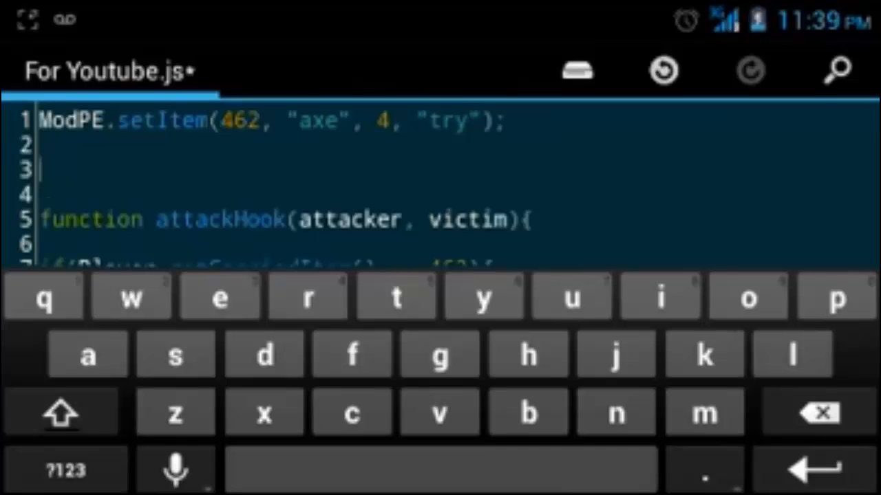
click(749, 298)
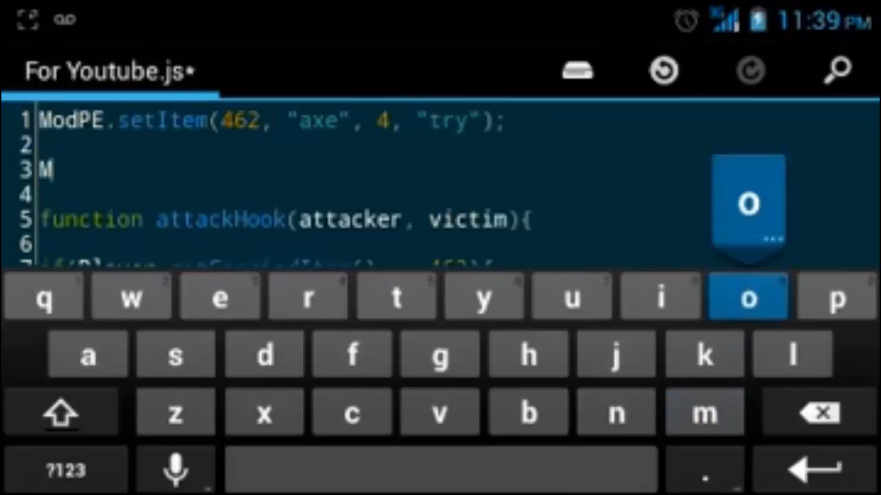
click(750, 299)
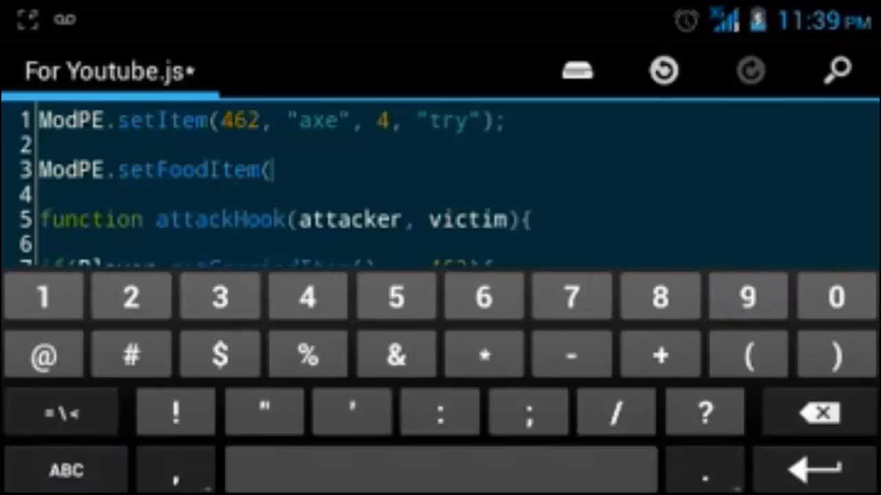
- Type id, "texture_name", texture#, as the first setFoodItem placeholder arguments
text(id,)
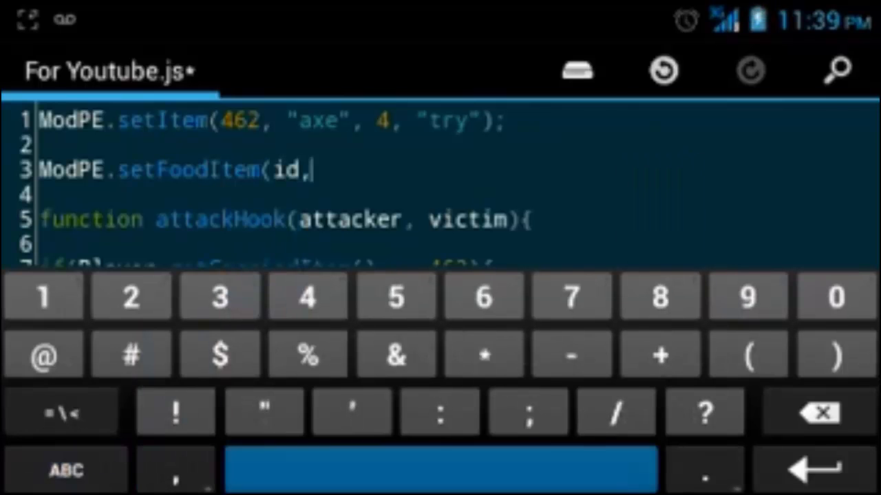
click(62, 470)
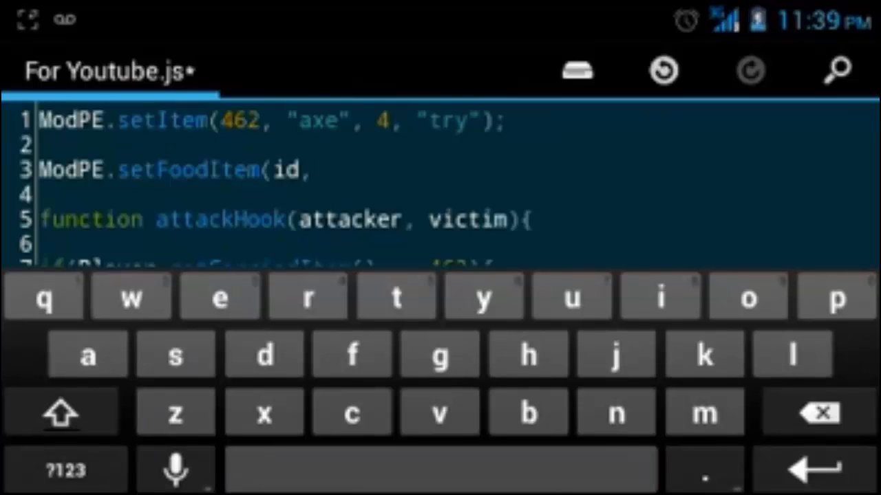
click(62, 470)
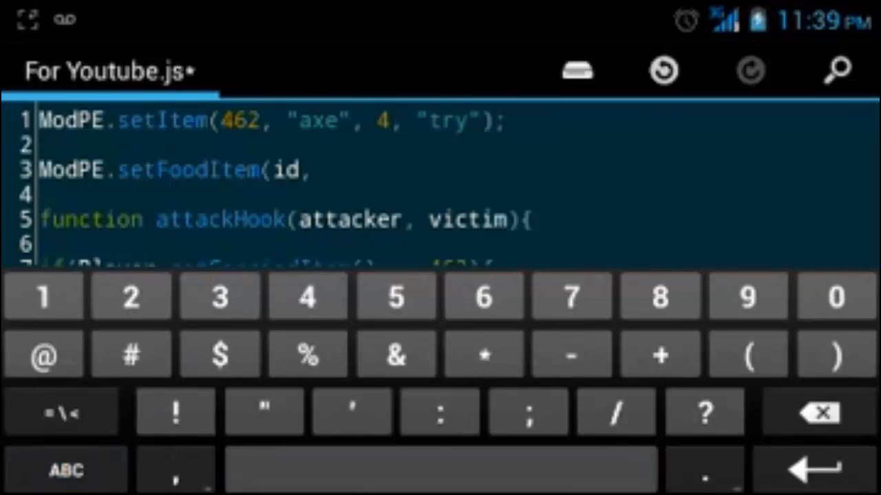
click(66, 470)
text( ")
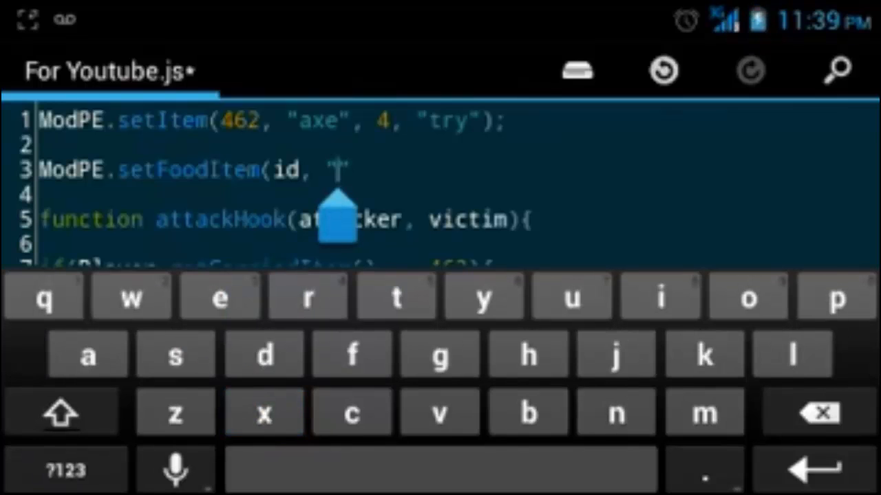
text(tex)
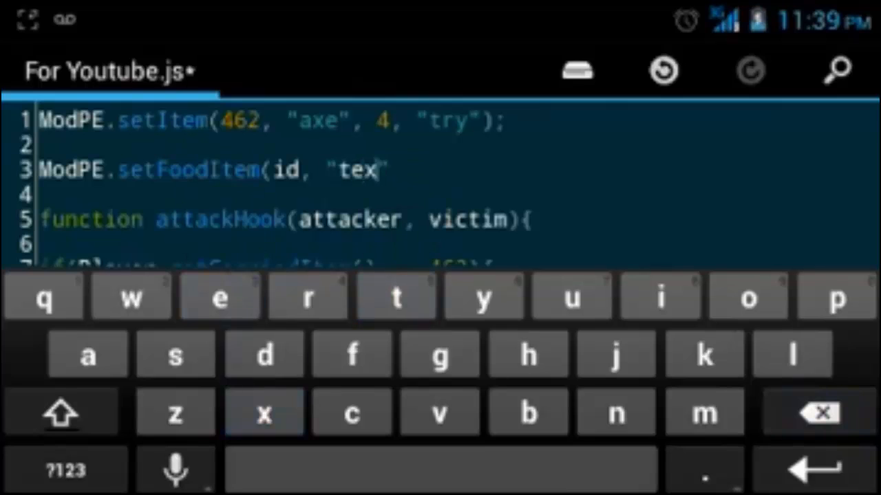
text(ture_)
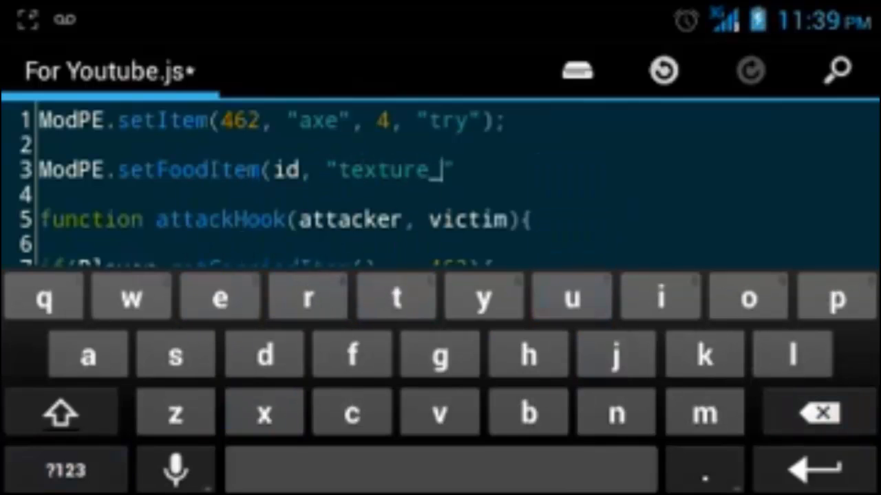
text(name)
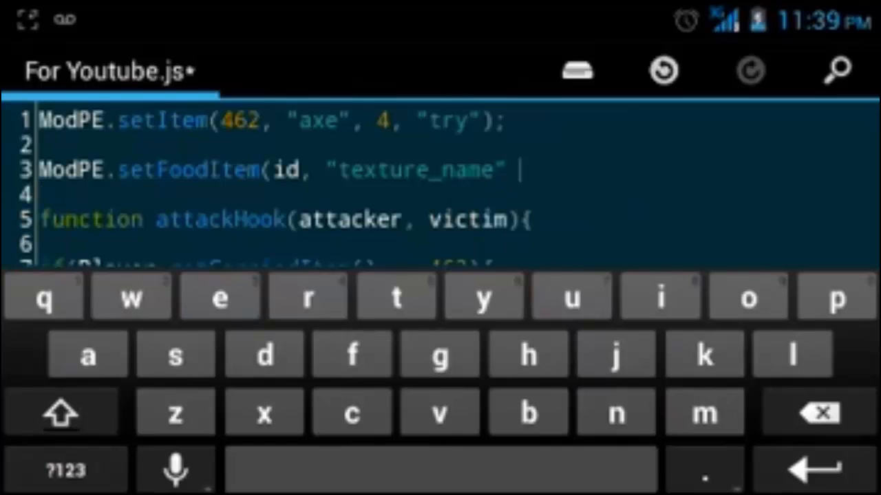
click(63, 470)
text(, texture#)
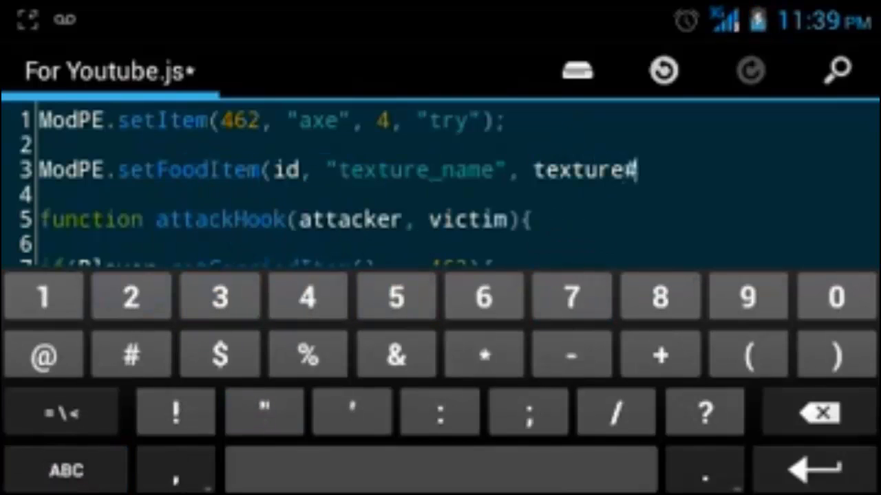
click(440, 480)
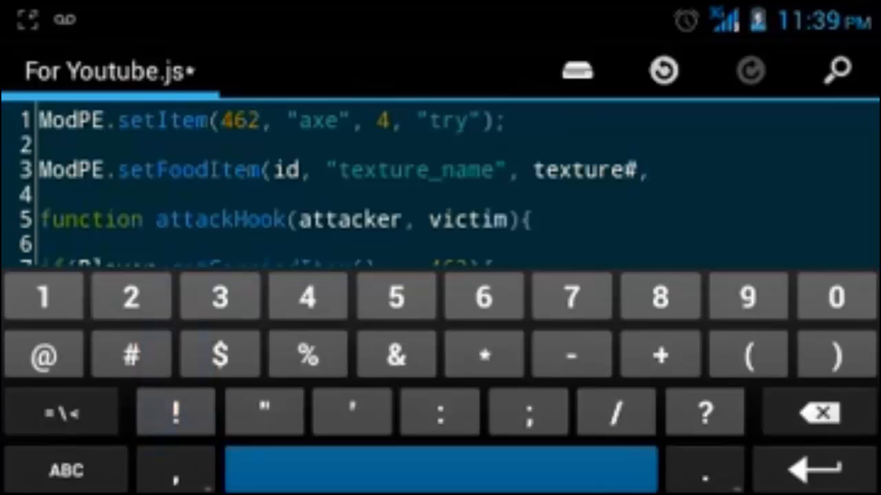
click(434, 477)
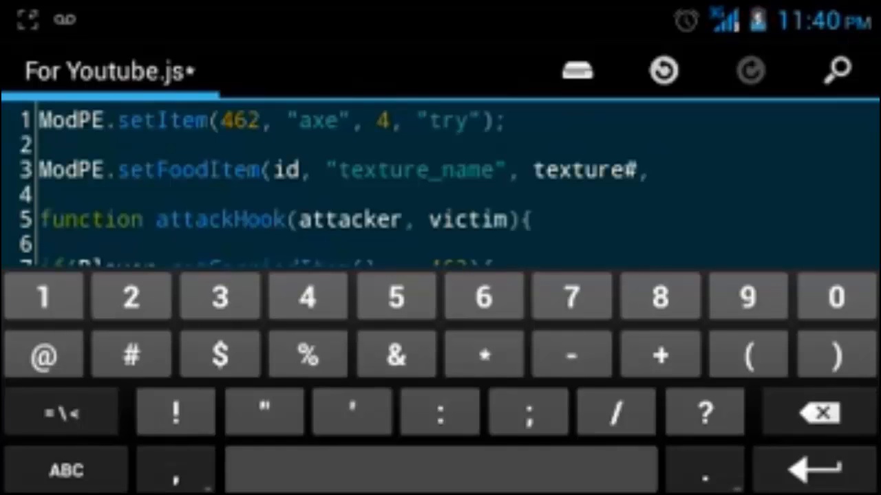
- Close the call with hungerorheartshealed, "name"); and start backspacing the placeholders
click(63, 470)
text( hungerorheartsheald)
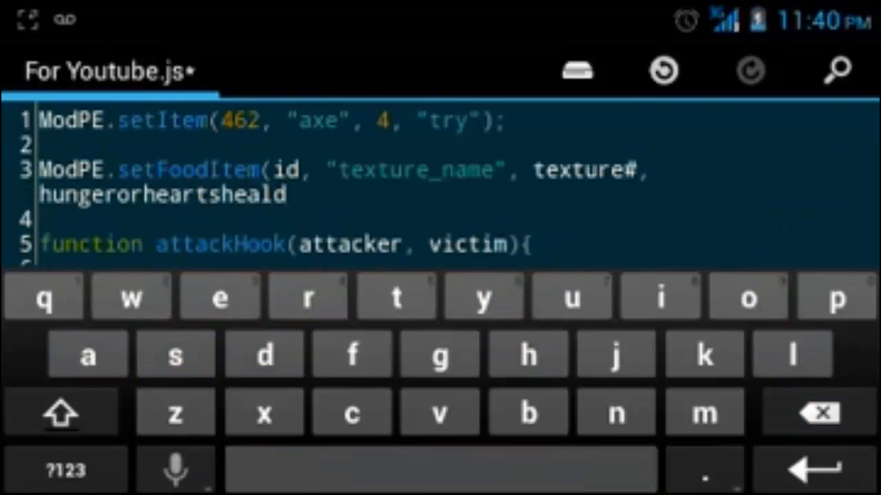
click(813, 414)
text(ed,)
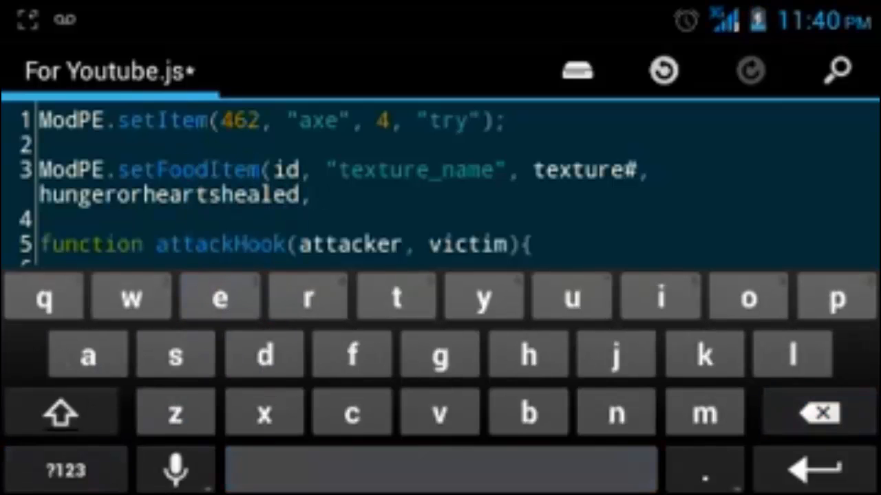
click(65, 471)
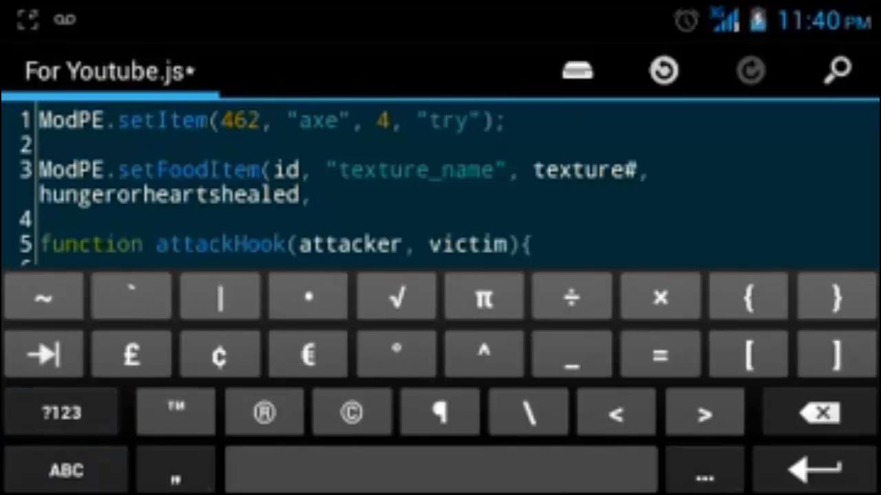
click(62, 412)
text( "name");)
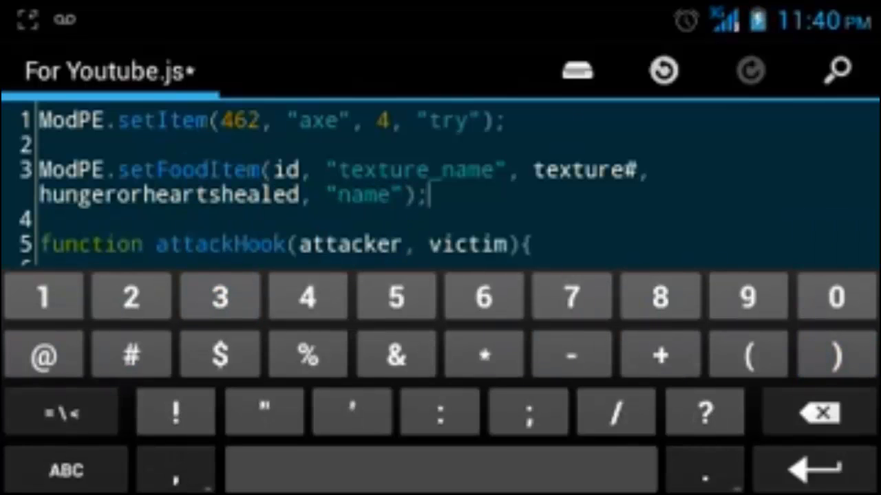
key(Backspace)
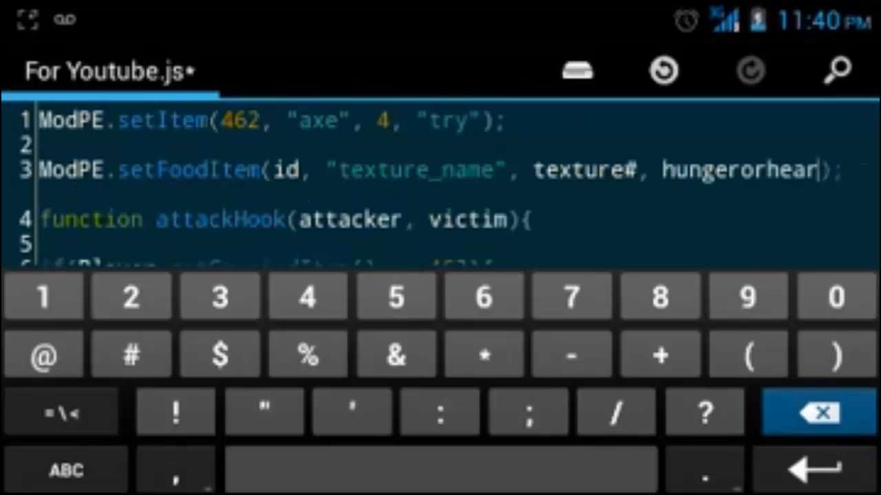
- Delete the remaining placeholders and type 463, "axe", inside the parentheses
click(811, 415)
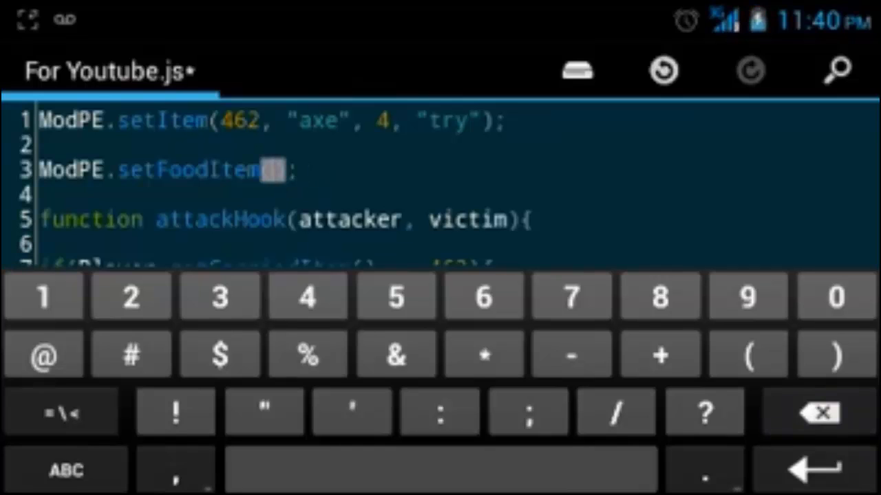
text(463, axe)
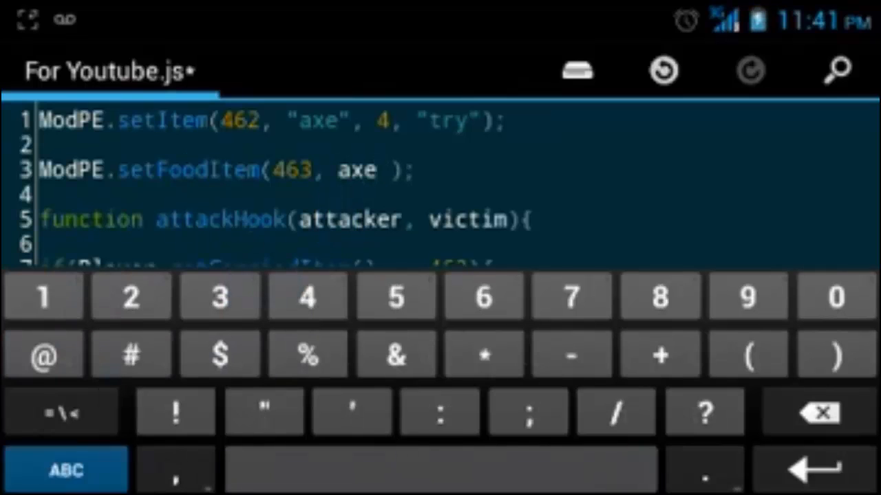
text(")
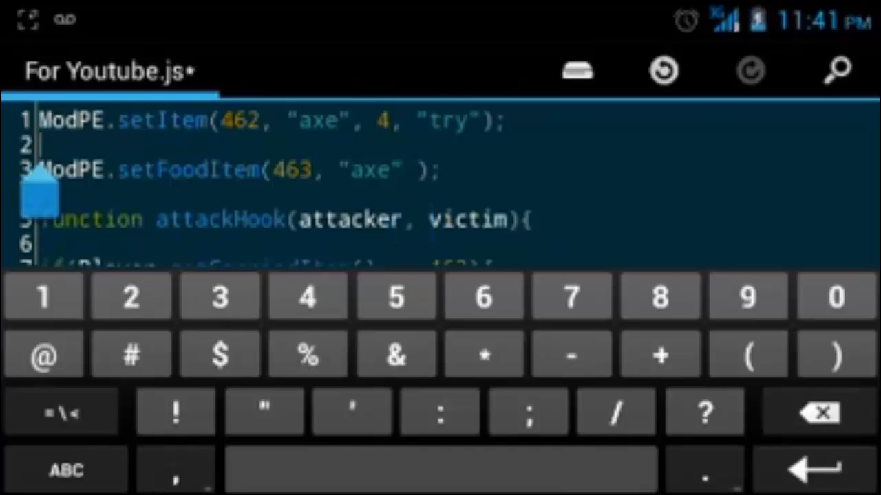
text(,)
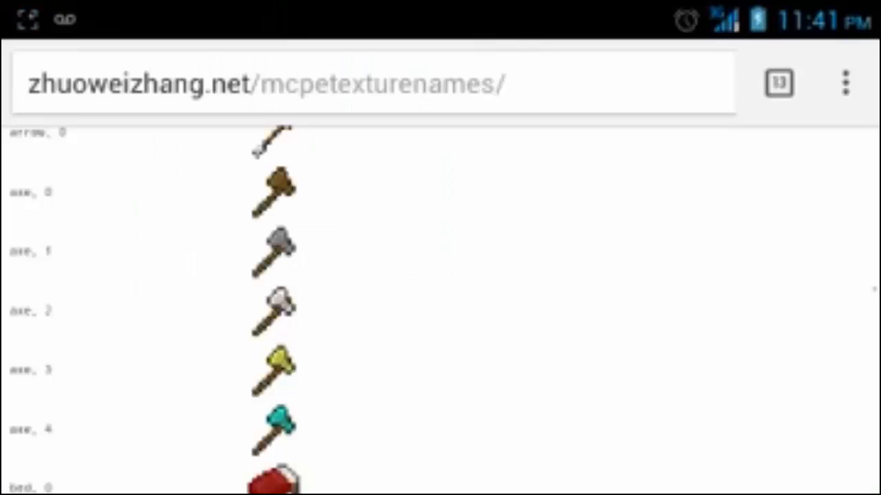
- Scroll the texture names page past the axe entries to beef_cooked and beef_raw
scroll(down, 3)
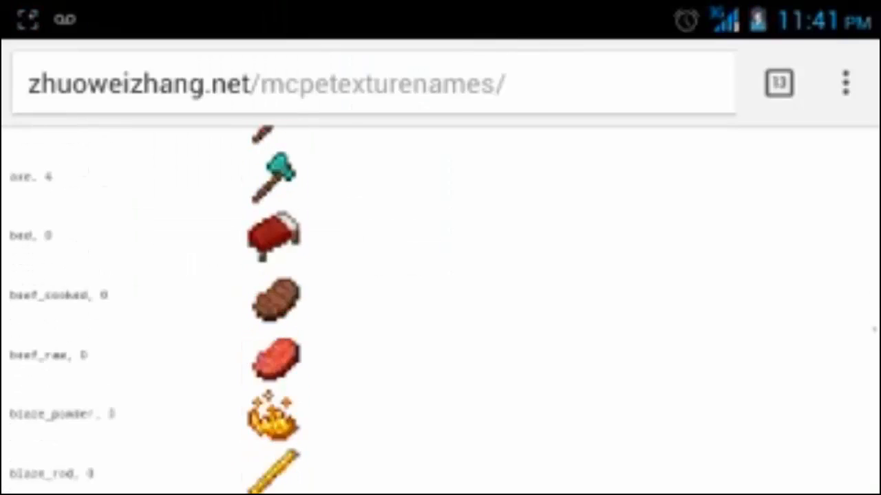
scroll(up, 3)
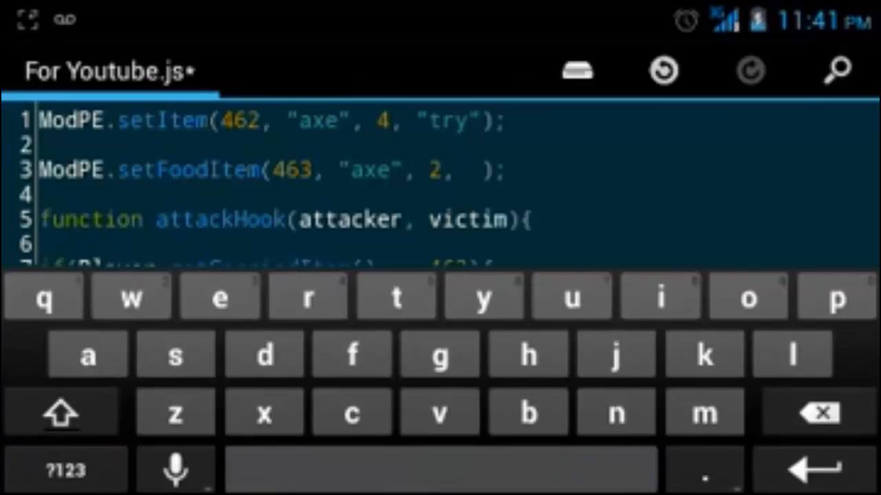
- After '2,' add 25 and the item name "Metal of Waffle", closing with );
click(468, 171)
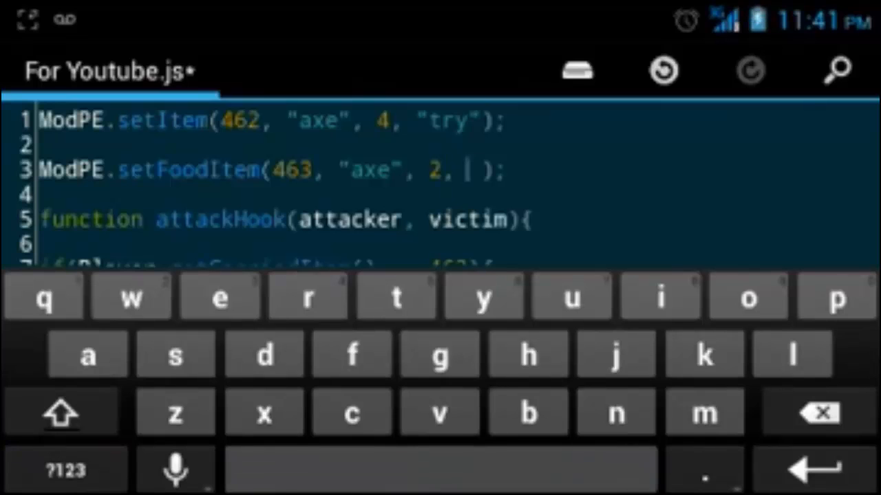
click(65, 470)
text(25,)
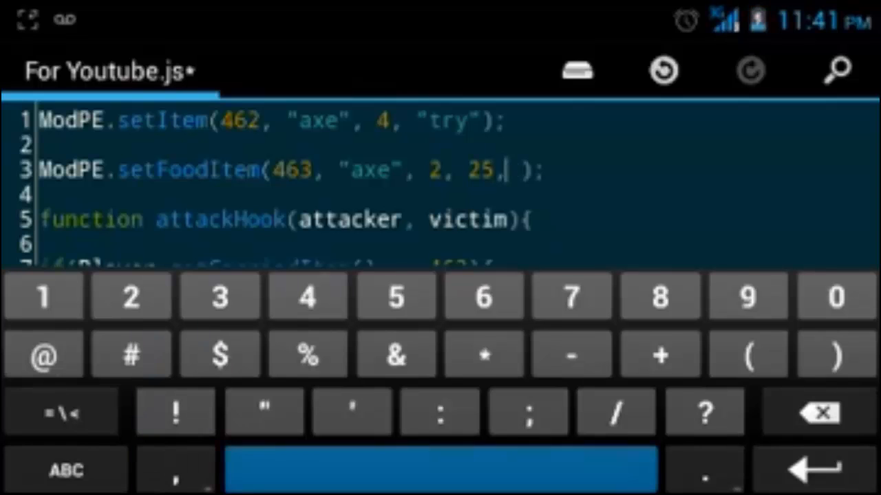
click(439, 483)
text("Metal of " )
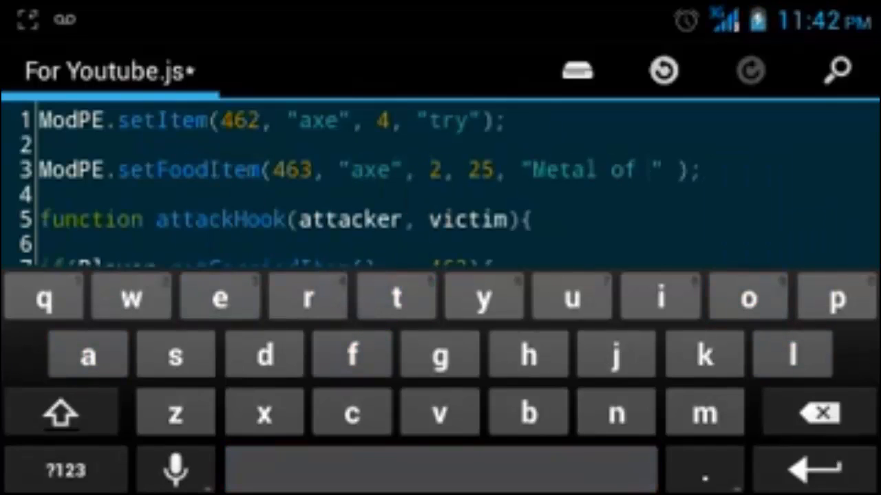
click(58, 423)
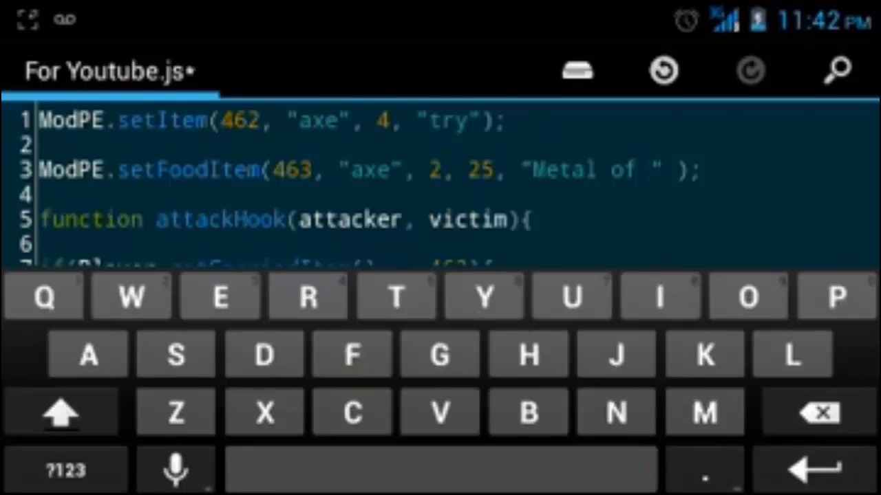
click(56, 424)
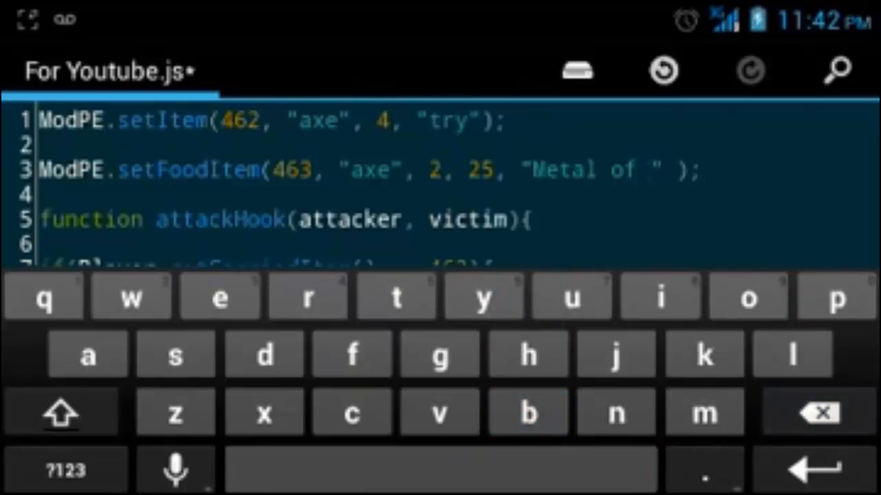
click(61, 414)
text(Waffle)
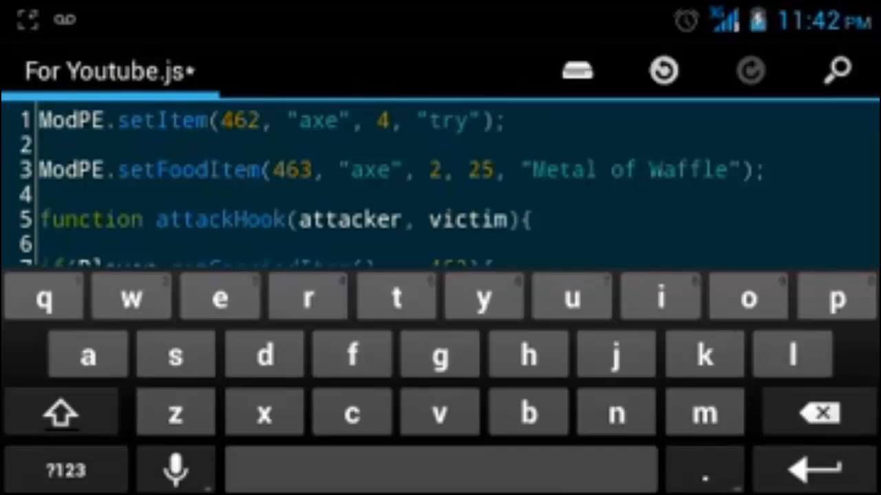
- Save For Youtube.js and reach BlockLauncher's ModPE script import source options
click(350, 219)
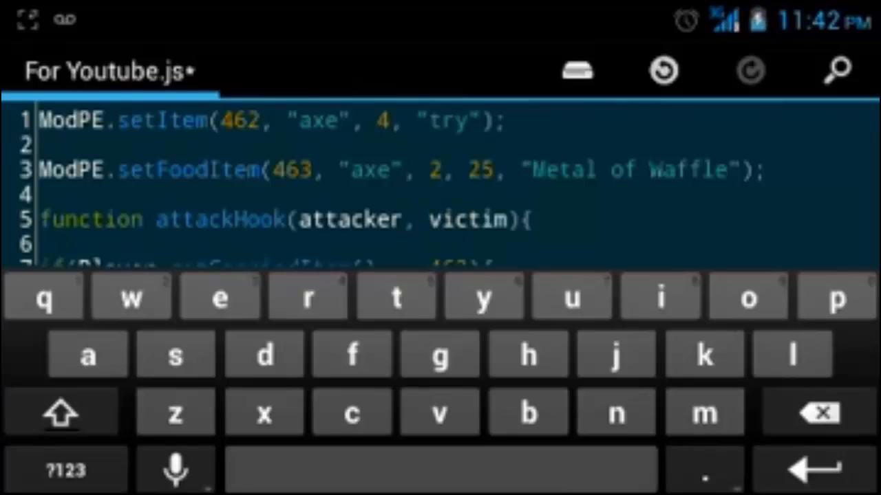
click(485, 206)
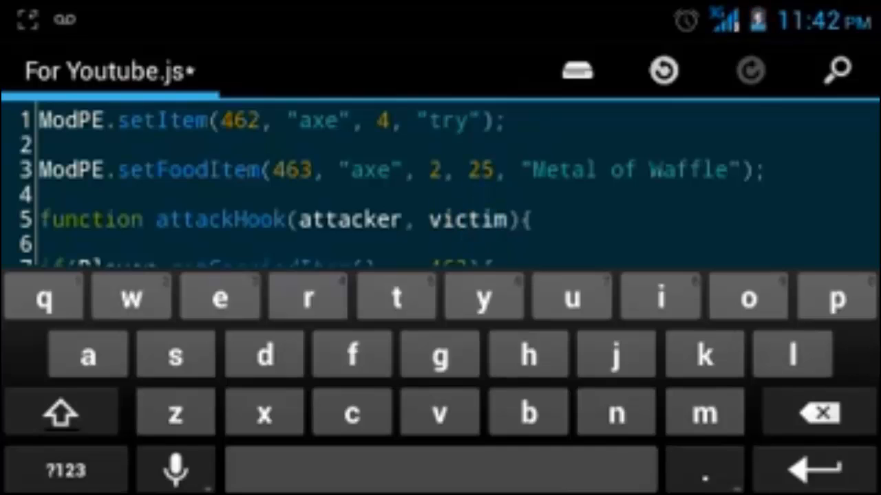
click(666, 172)
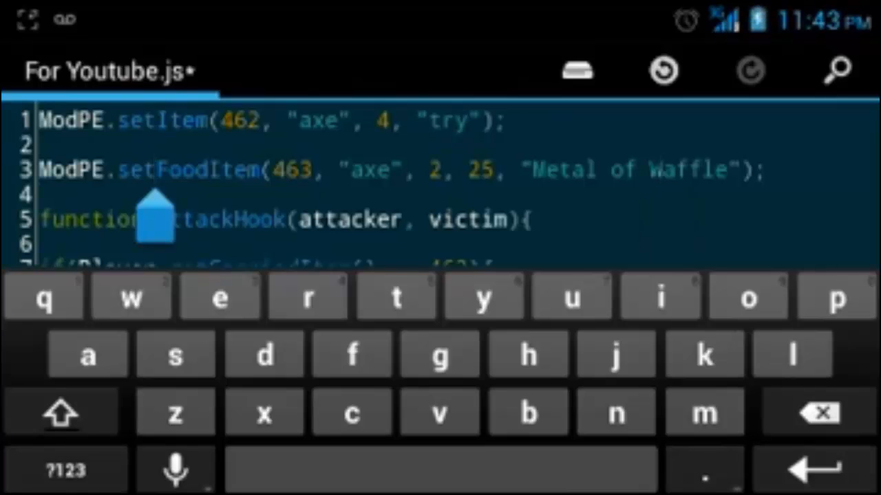
click(575, 71)
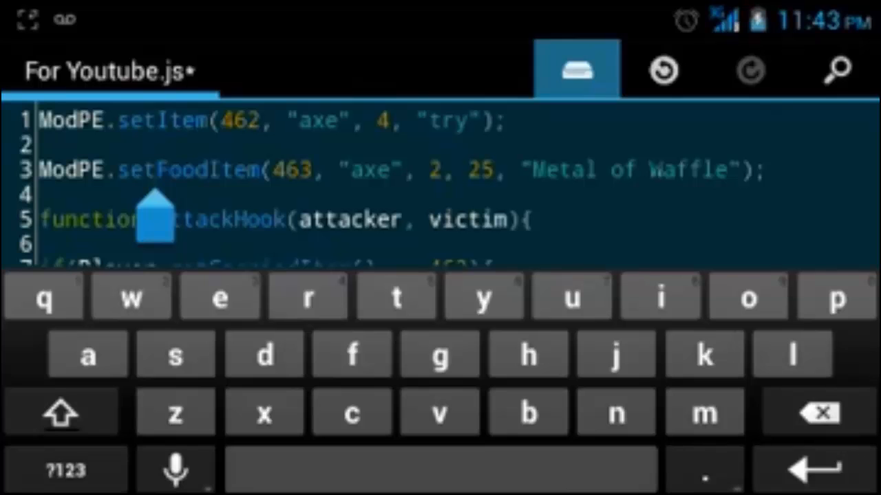
click(576, 69)
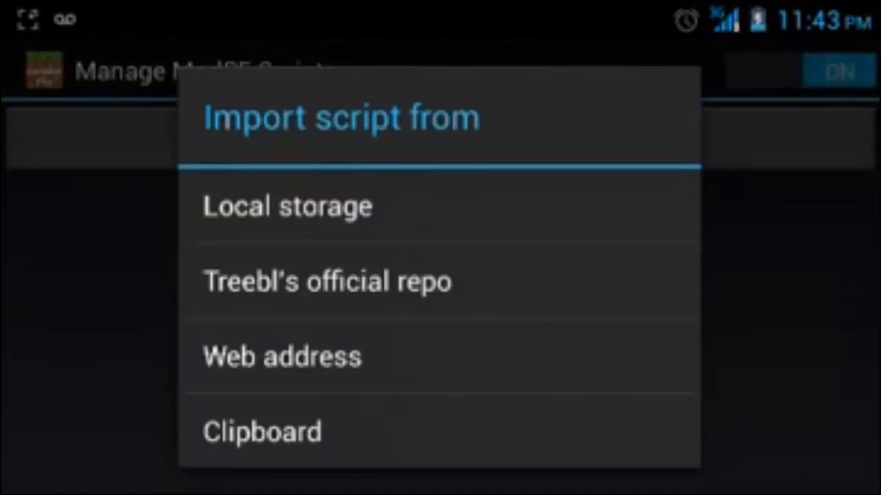
- Browse /storage/sdcard0 via Local storage, then quit a world to the title screen
click(287, 205)
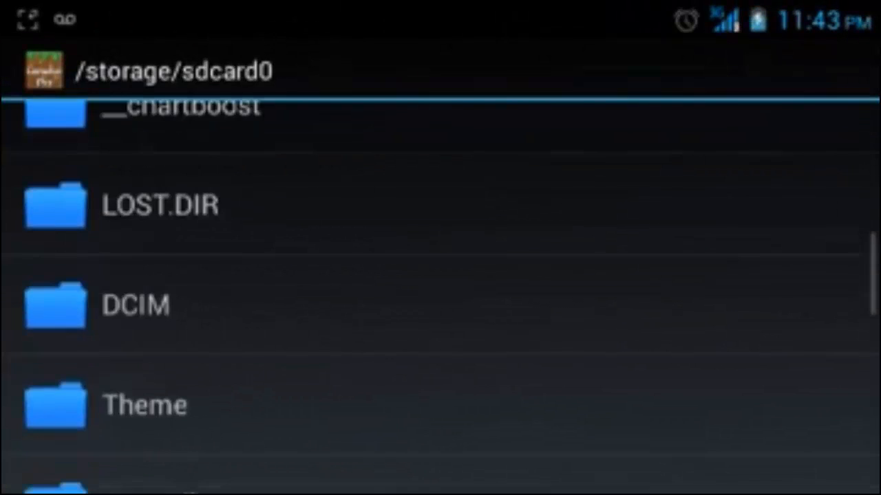
scroll(down, 3)
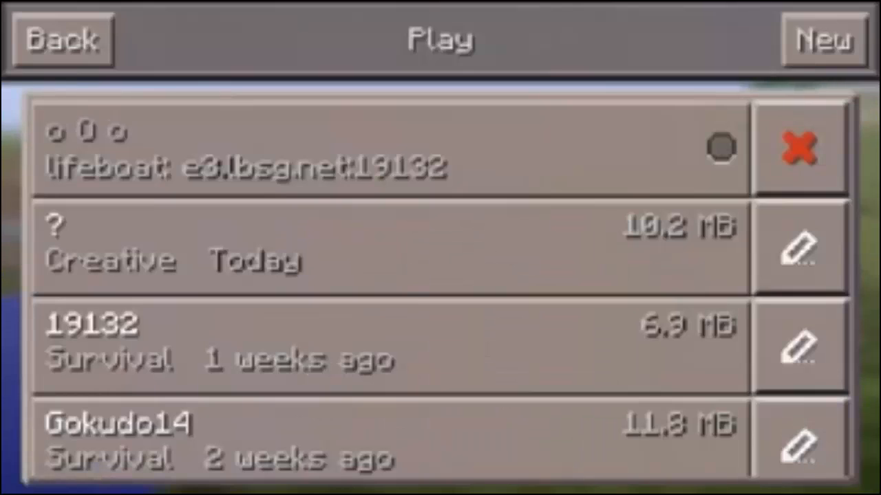
scroll(down, 3)
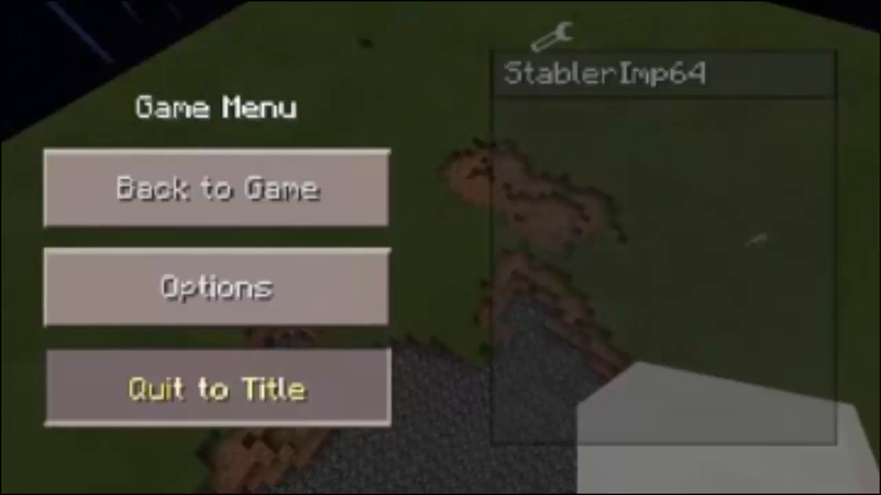
click(216, 389)
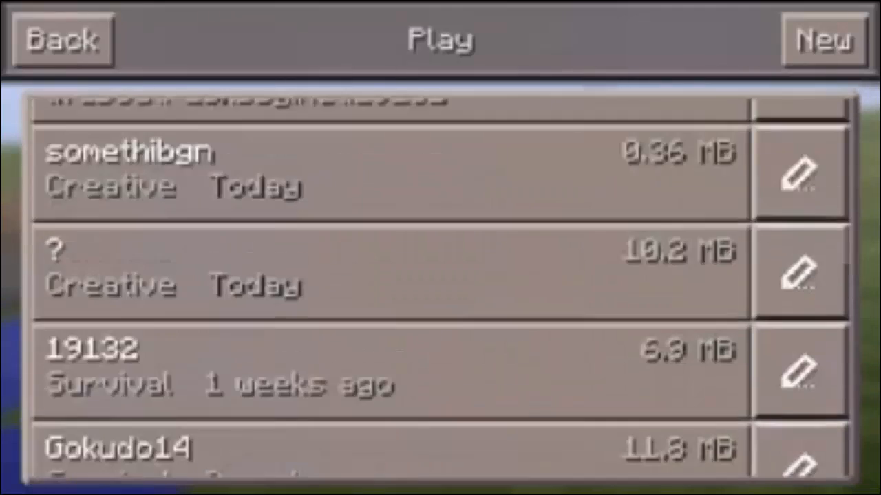
scroll(down, 3)
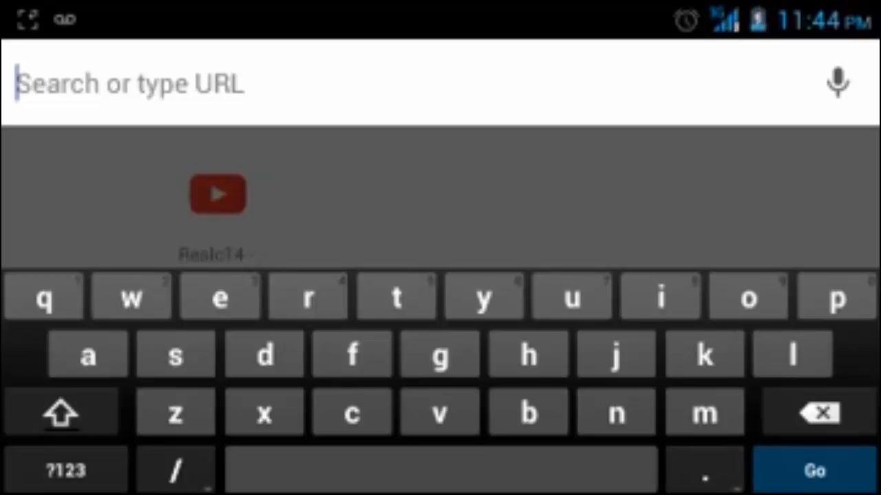
- Search 'spcpe mcpe mod 0.13.1' and scroll results to the Single Player Commands forum thread
text(spcpe+mcpe+mc)
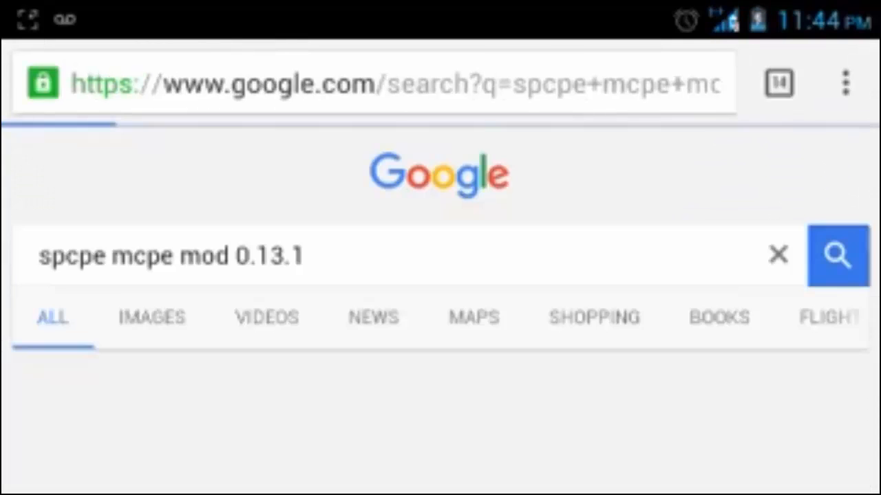
scroll(down, 3)
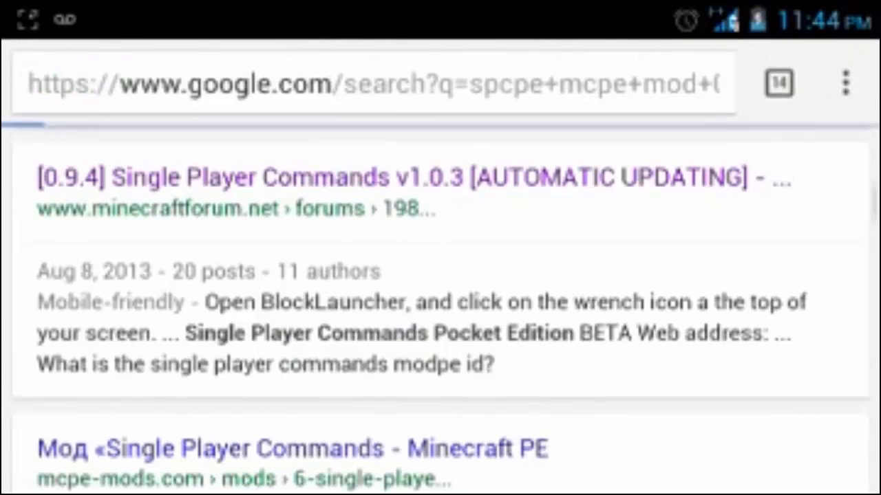
scroll(down, 3)
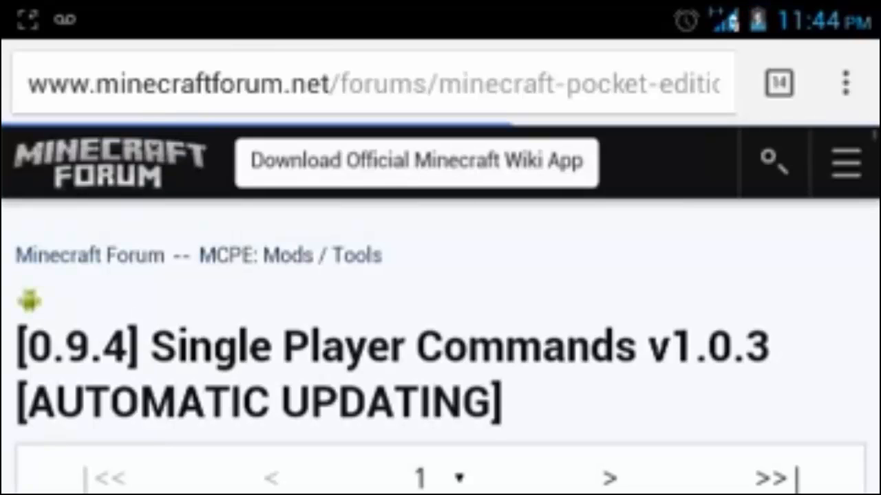
scroll(down, 3)
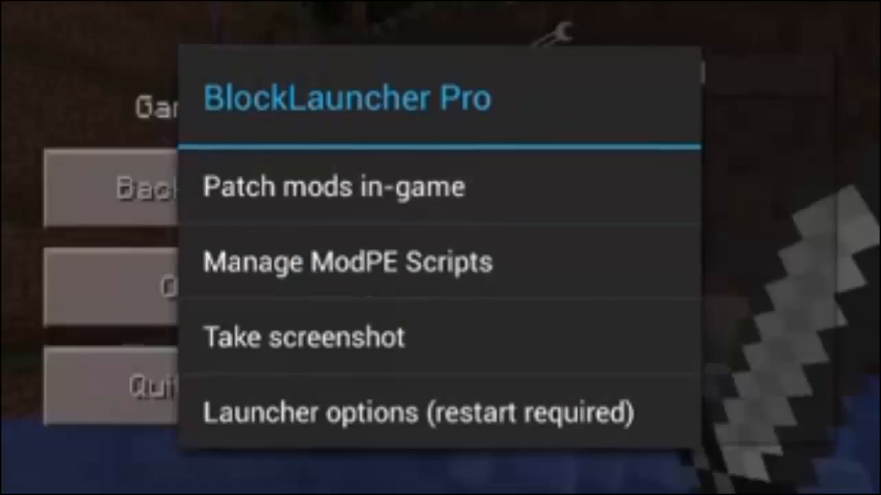
- Import the Single Player Commands script through Manage ModPE Scripts, choosing an import source
click(349, 262)
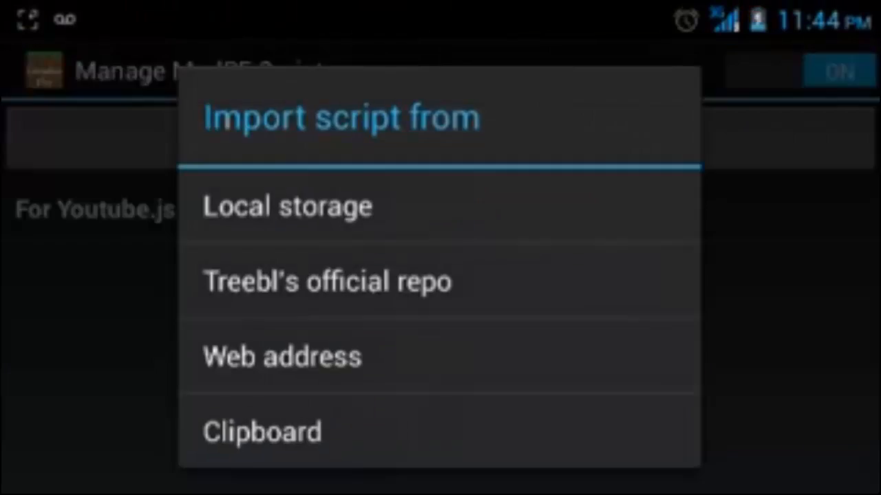
click(283, 358)
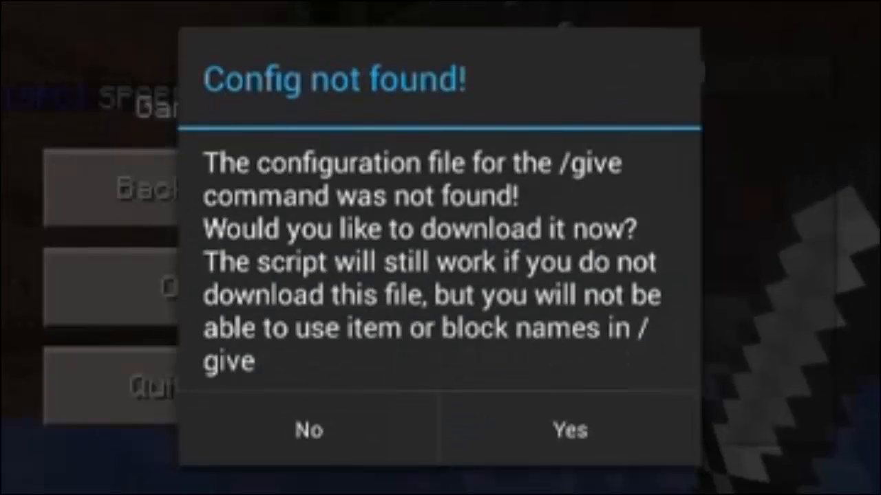
- Dismiss the Config not found prompt and open the inventory to find item 463
click(565, 429)
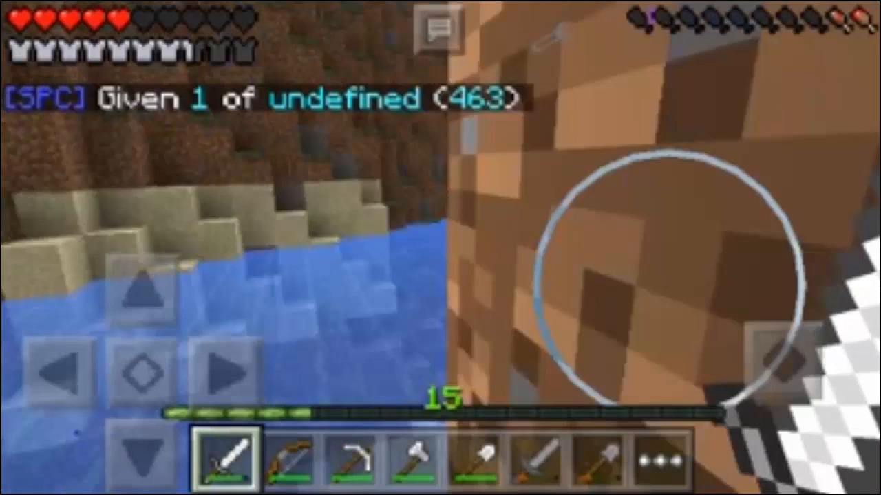
click(657, 459)
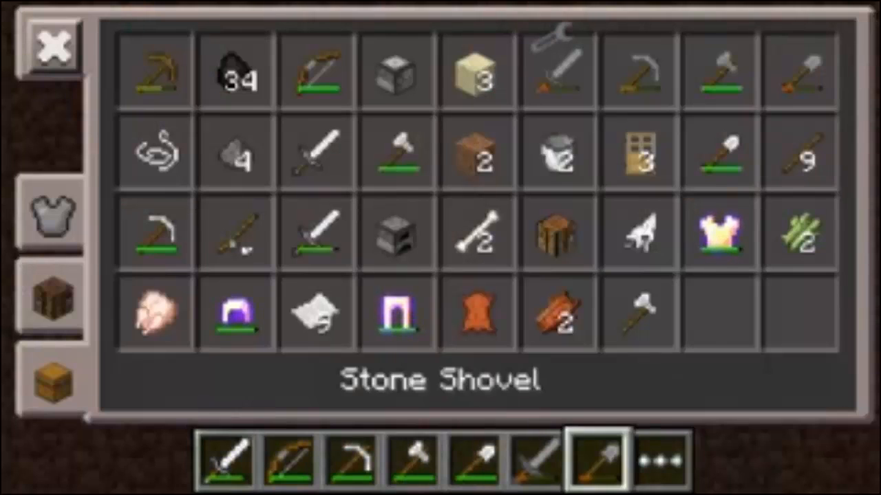